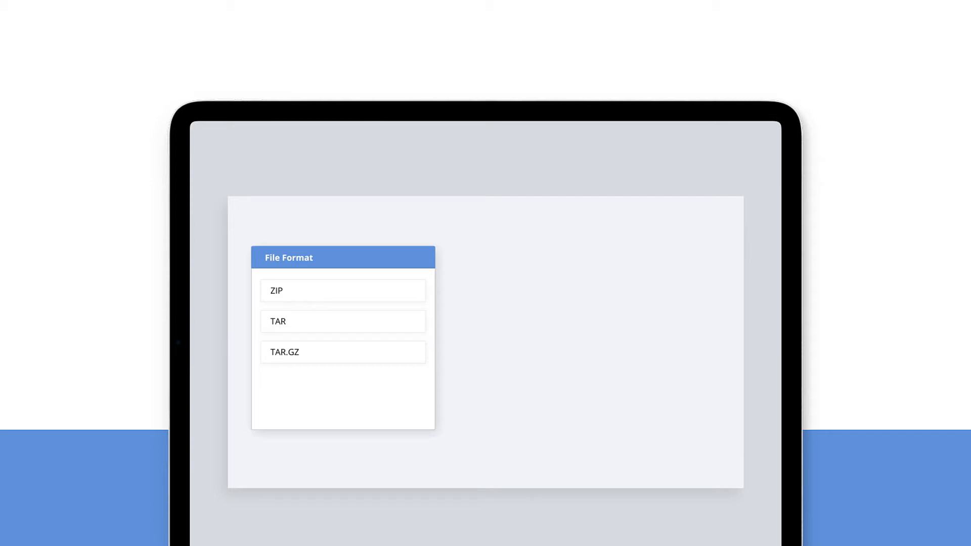
# From the Bluehost home, go through the Advanced section to File Manager.
pyautogui.click(342, 290)
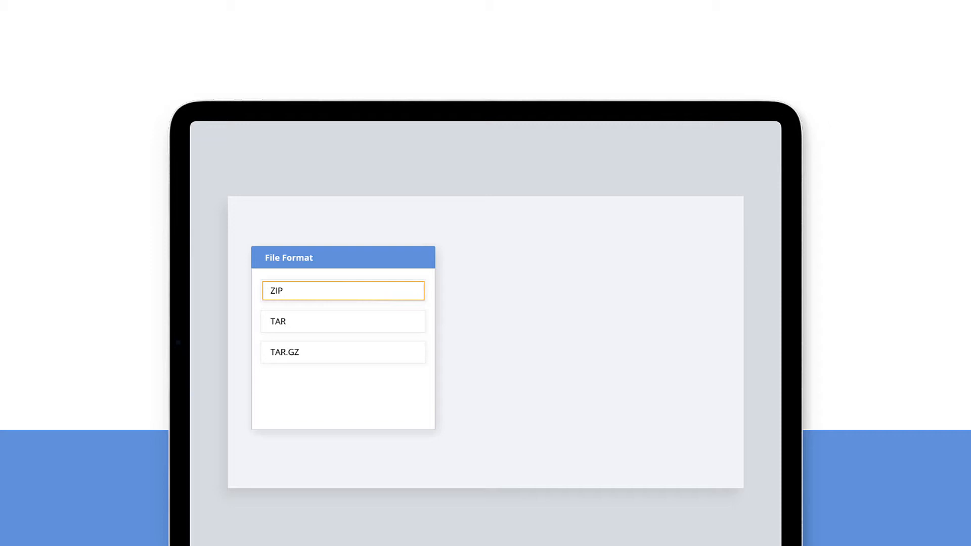
pyautogui.click(343, 352)
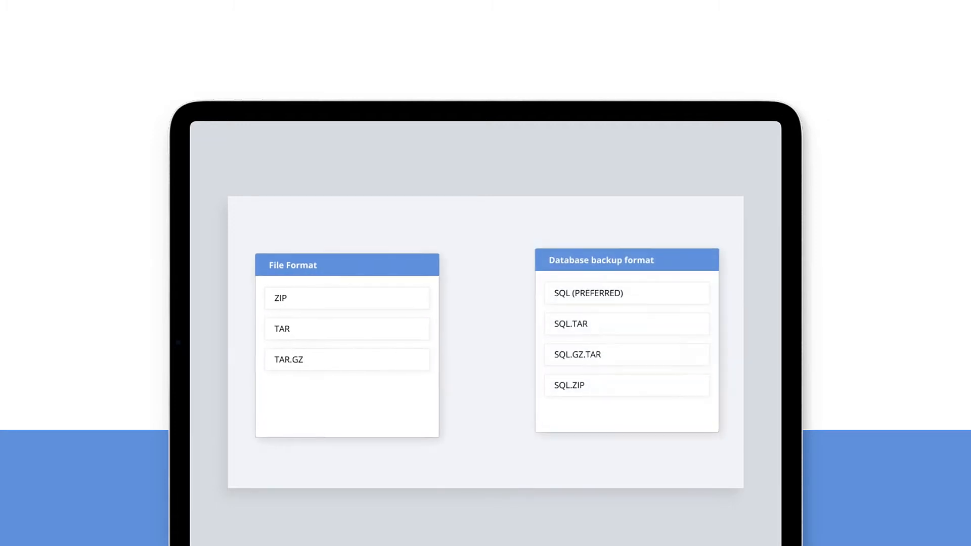
pyautogui.click(623, 298)
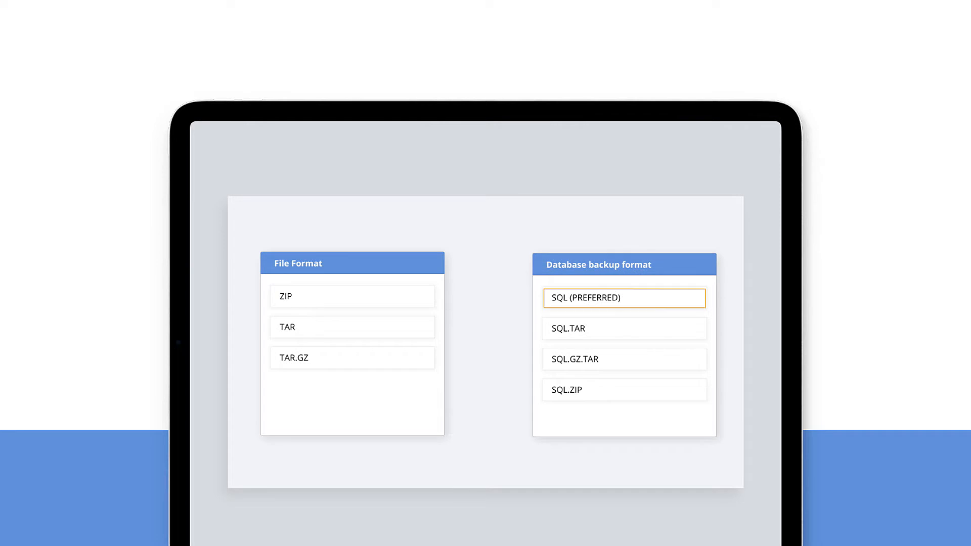
pyautogui.click(624, 328)
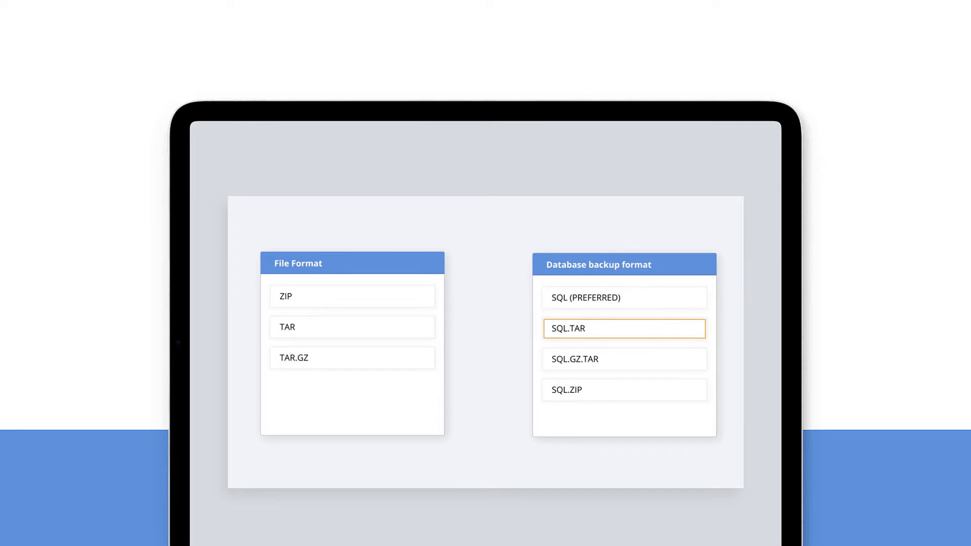
pyautogui.click(623, 359)
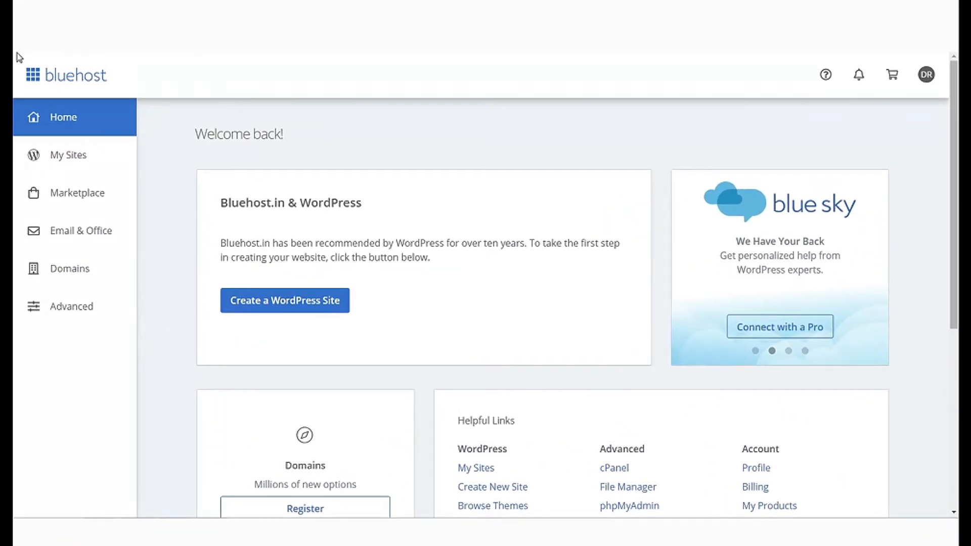
pyautogui.click(71, 306)
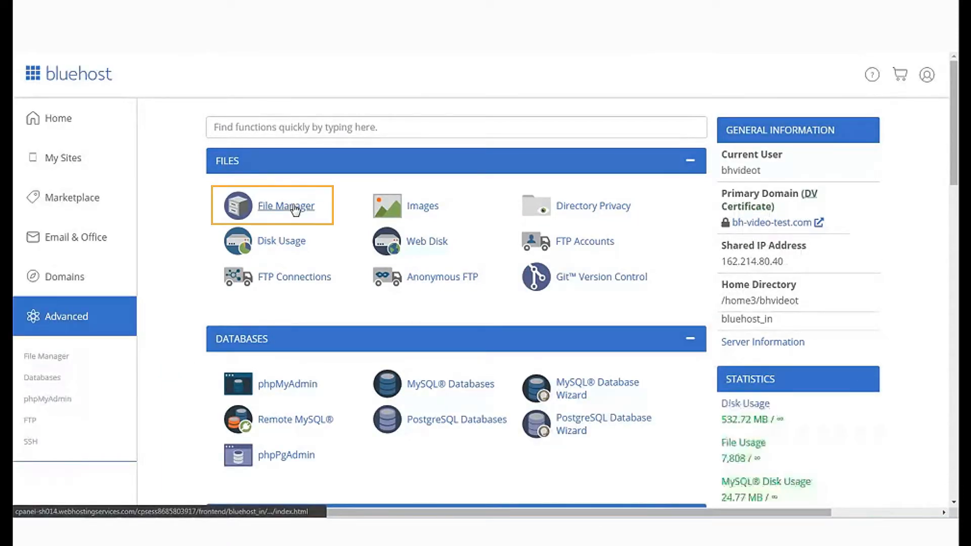
pyautogui.click(286, 206)
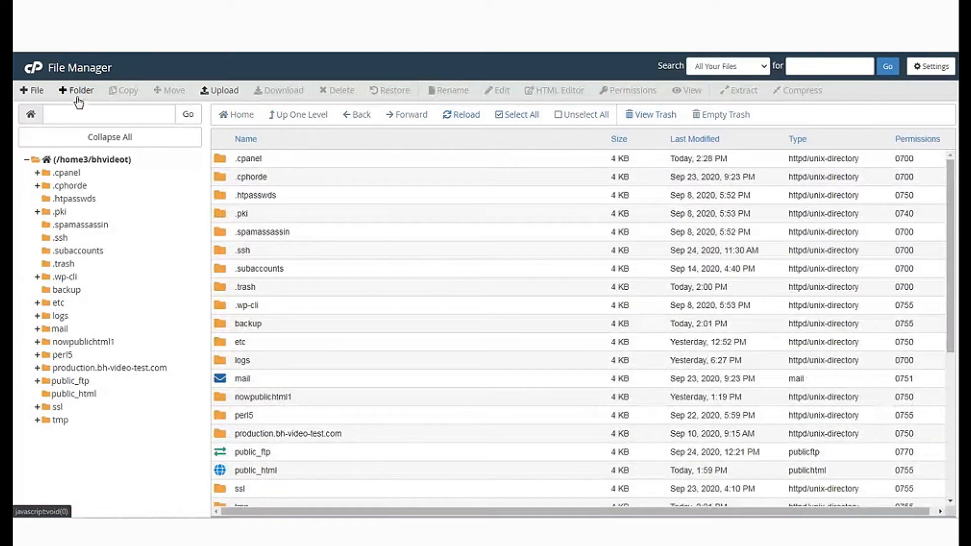
# Cancel the New Folder dialog without creating anything, then enter the backup folder.
pyautogui.click(75, 90)
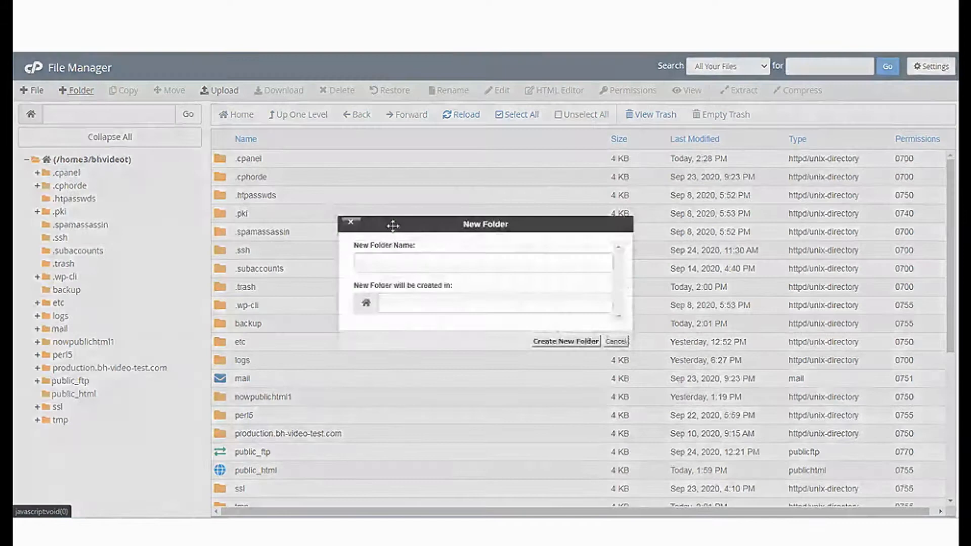
pyautogui.click(615, 341)
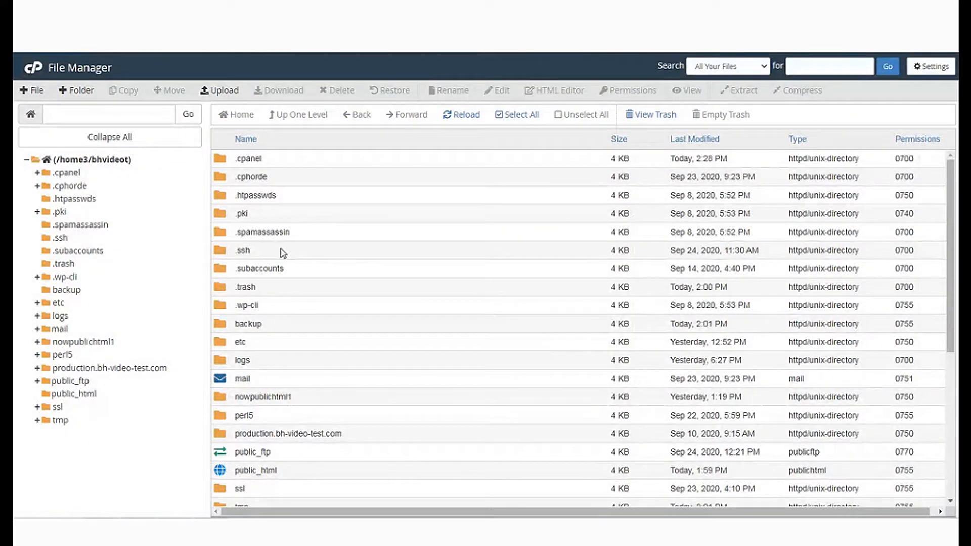
pyautogui.moveTo(304, 335)
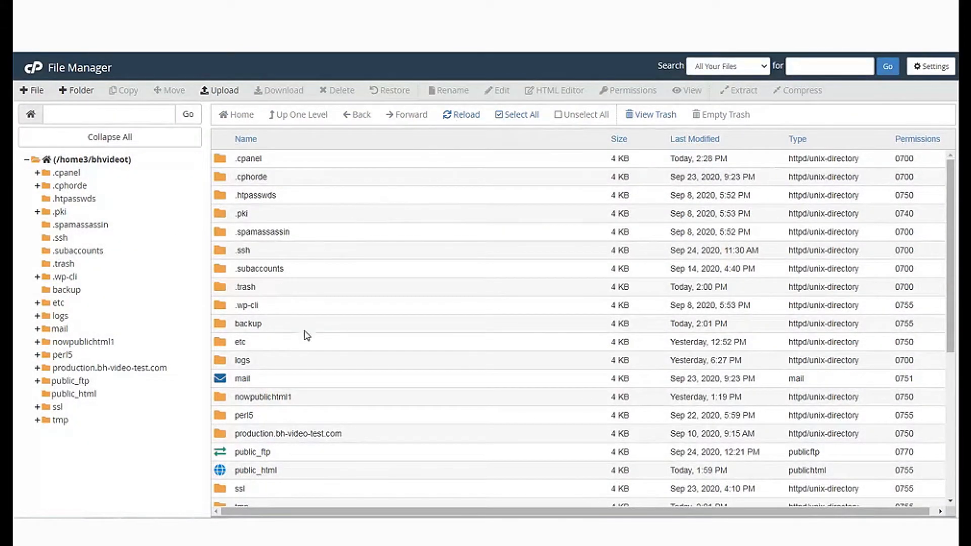
pyautogui.click(248, 323)
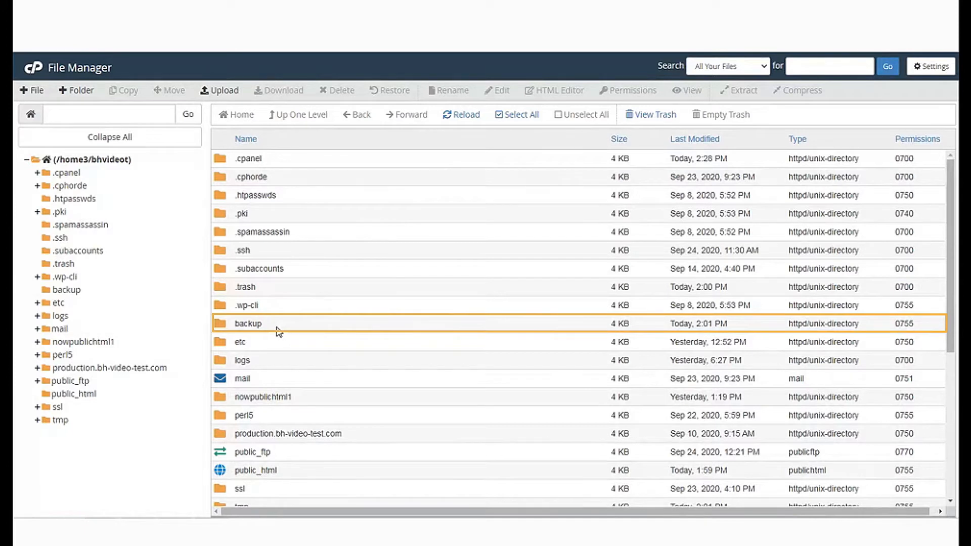
pyautogui.doubleClick(248, 323)
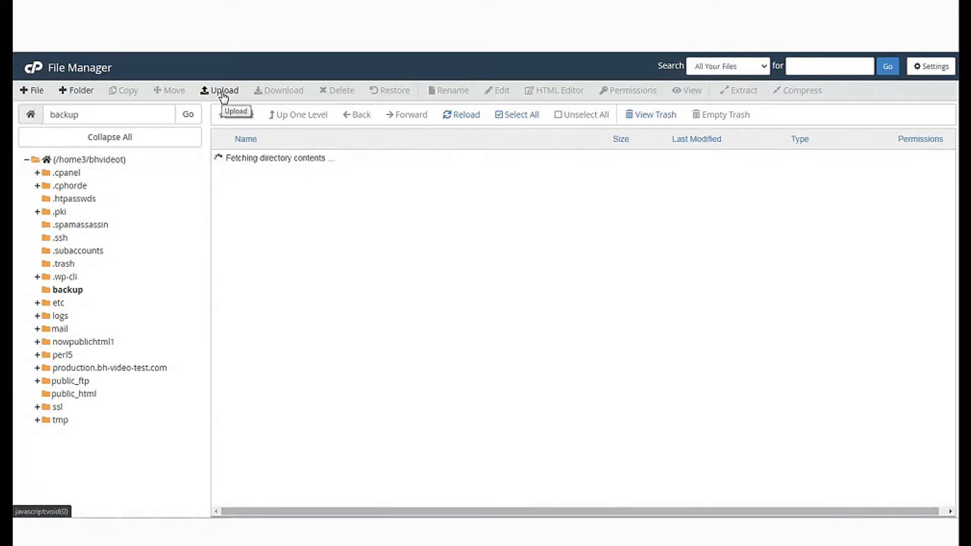
# Upload the .sql database dump and websitebackup.tar from the computer into backup.
pyautogui.click(219, 90)
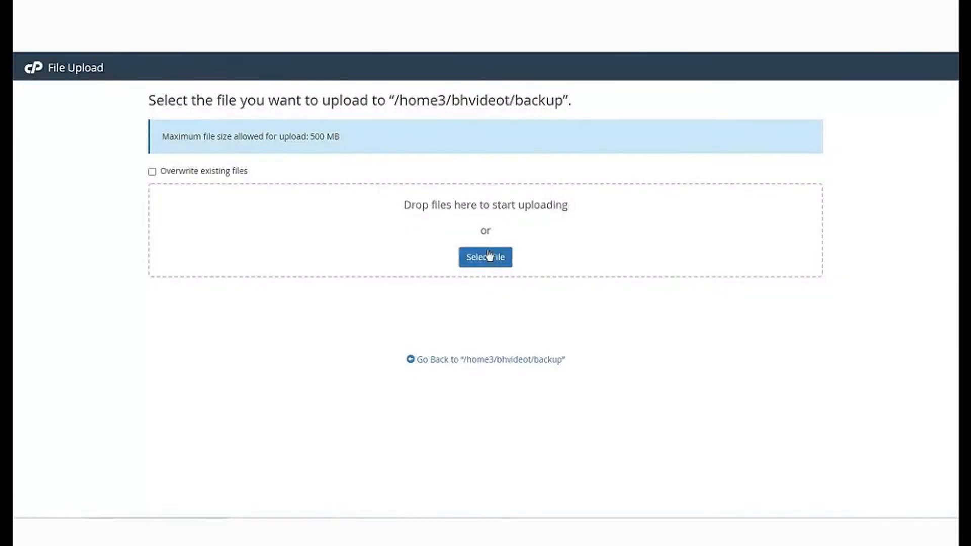
pyautogui.click(485, 257)
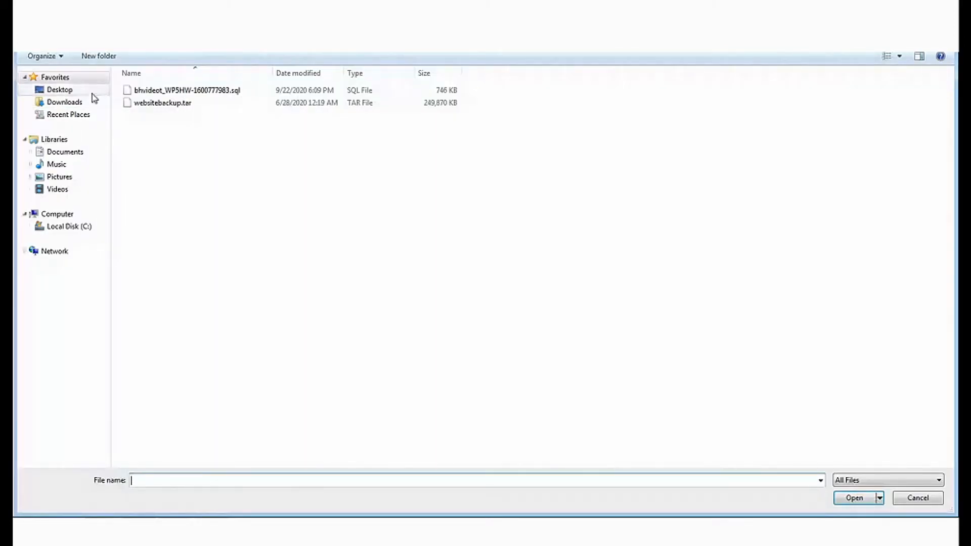
pyautogui.click(185, 90)
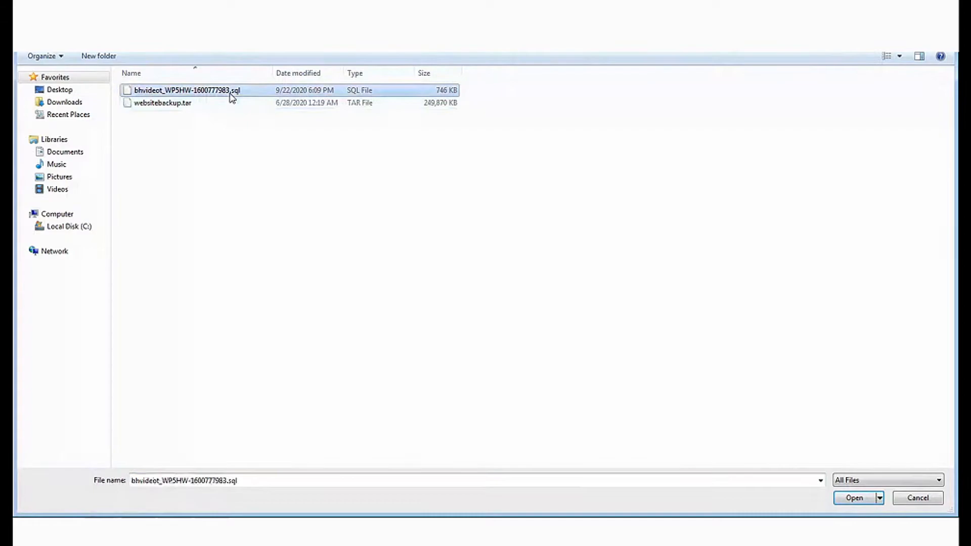
pyautogui.click(854, 498)
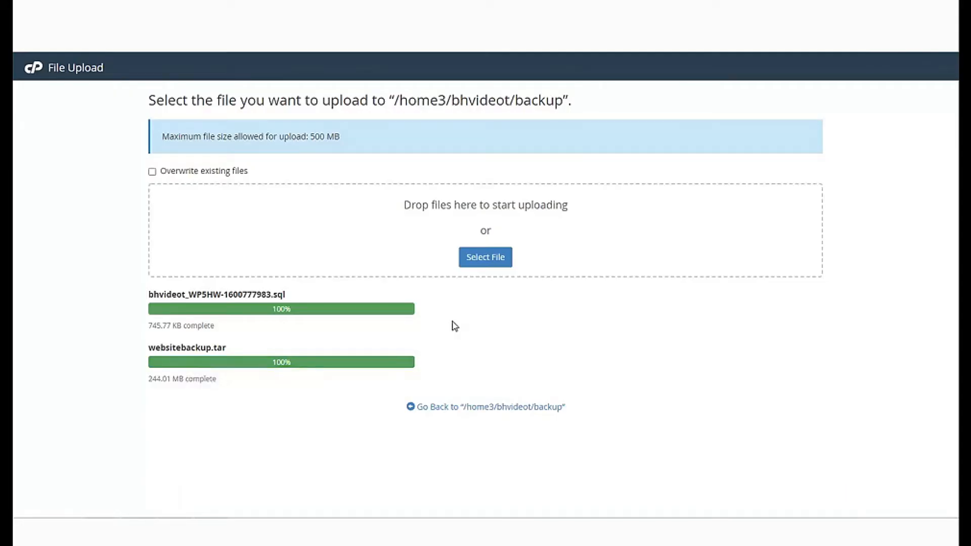
pyautogui.click(485, 406)
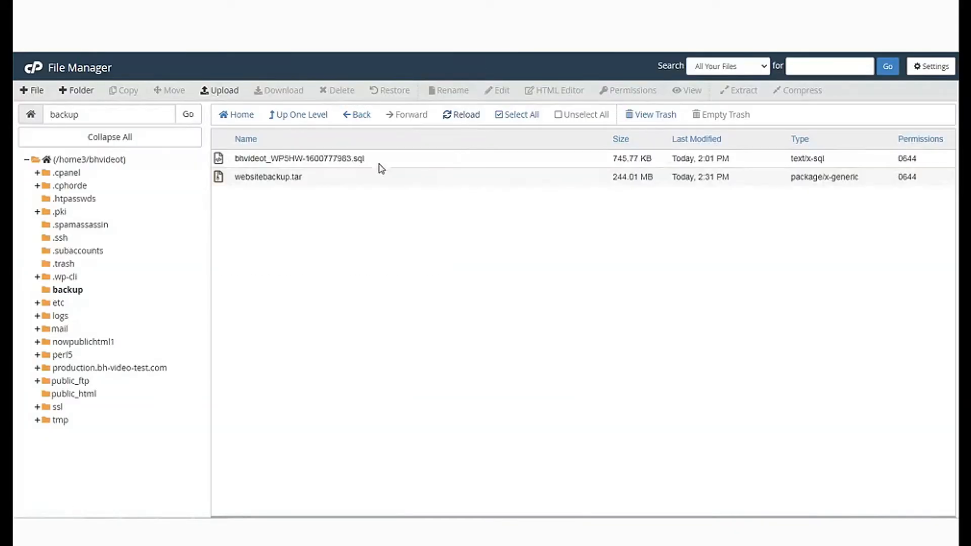
# Extract websitebackup.tar into /backup, producing wp-admin, wp-content and wp-includes.
pyautogui.rightClick(269, 176)
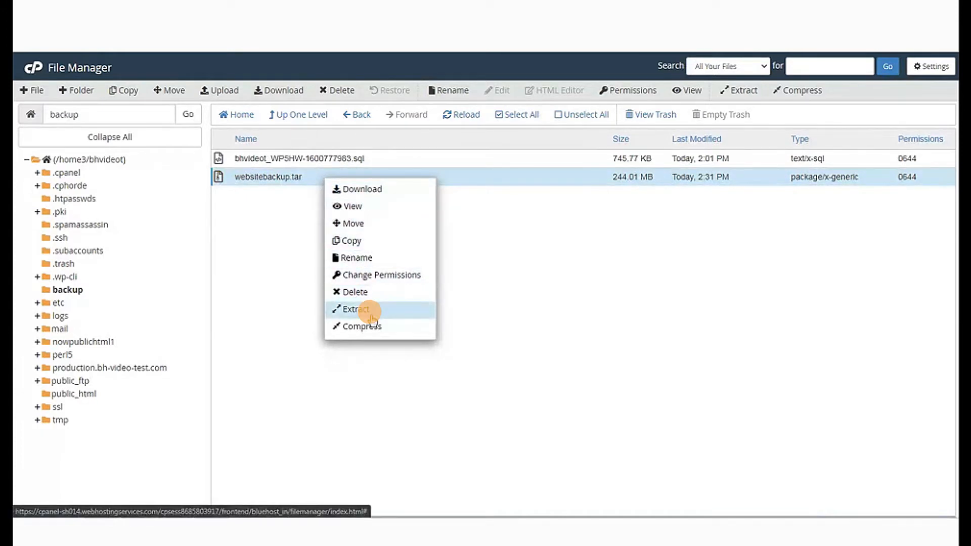
pyautogui.click(355, 309)
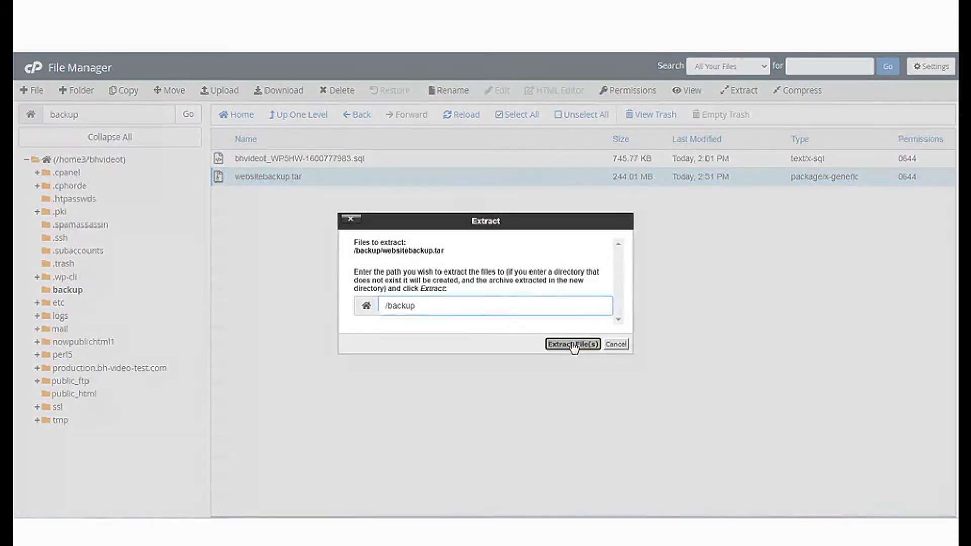
pyautogui.click(572, 344)
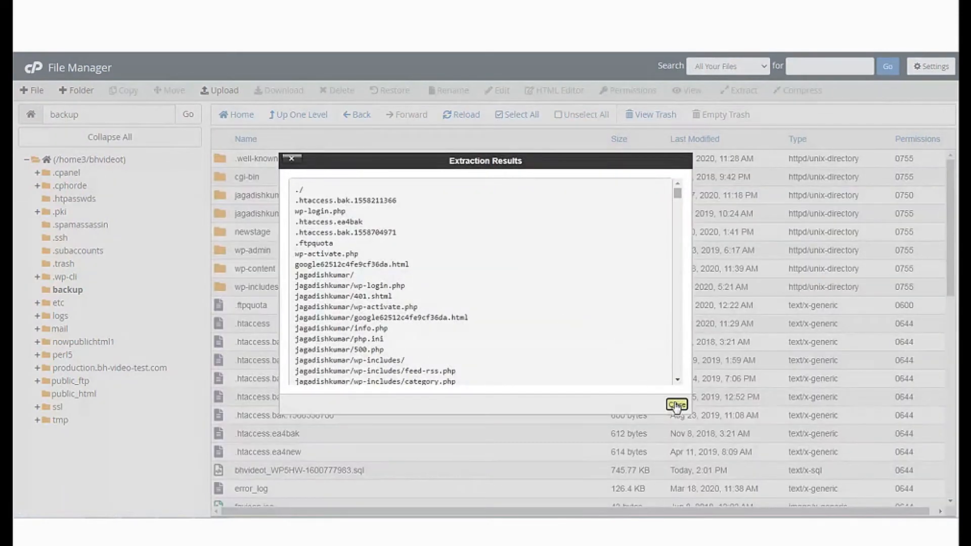
pyautogui.click(676, 405)
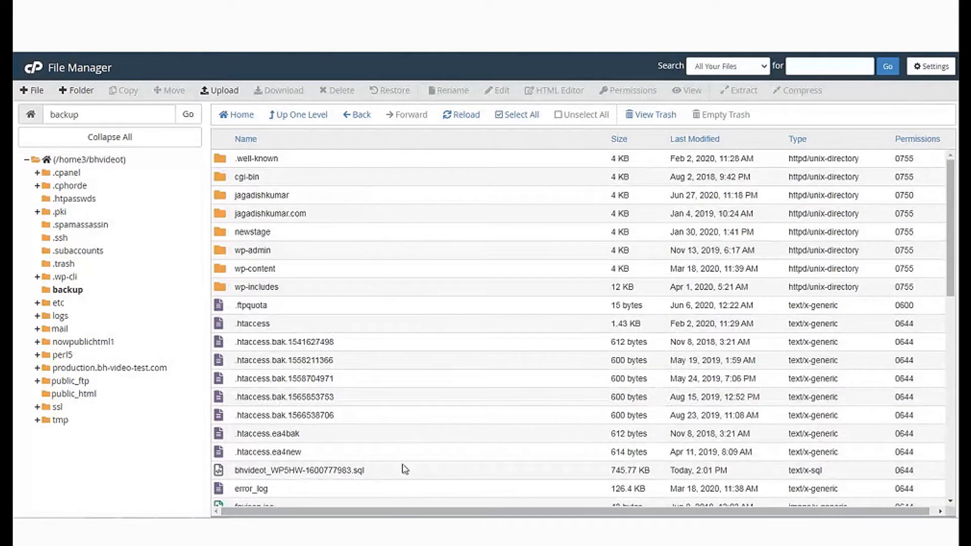
pyautogui.scroll(-3)
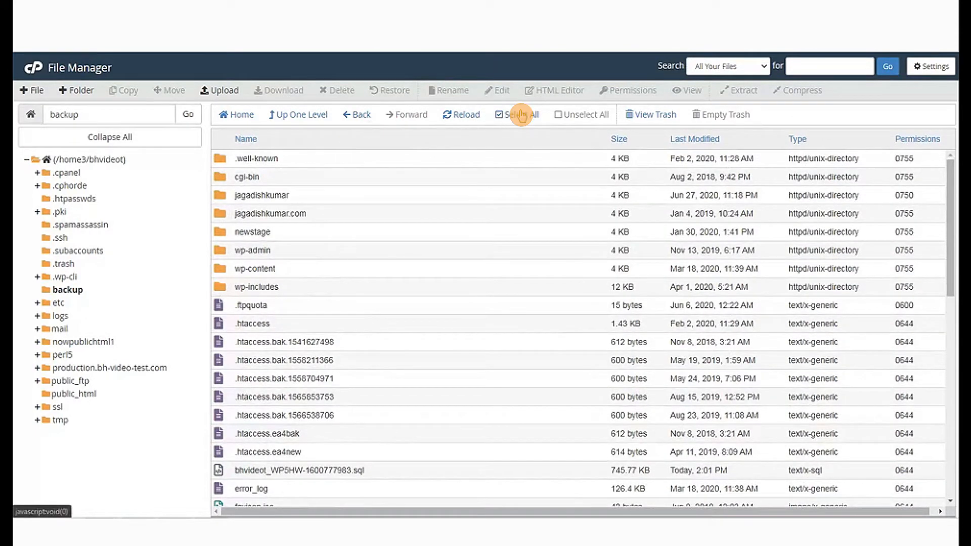
# Select all items in backup and move them to /public_html.
pyautogui.click(517, 115)
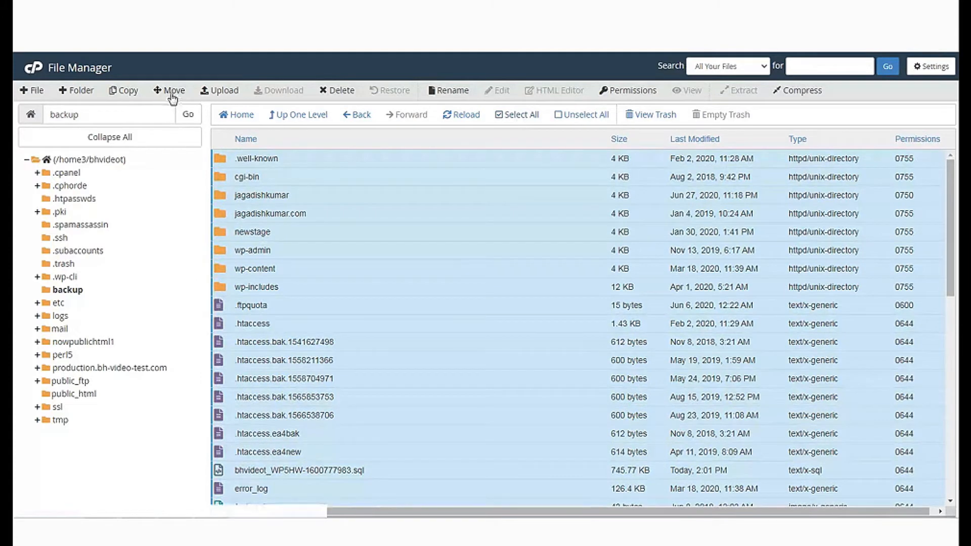
pyautogui.click(169, 91)
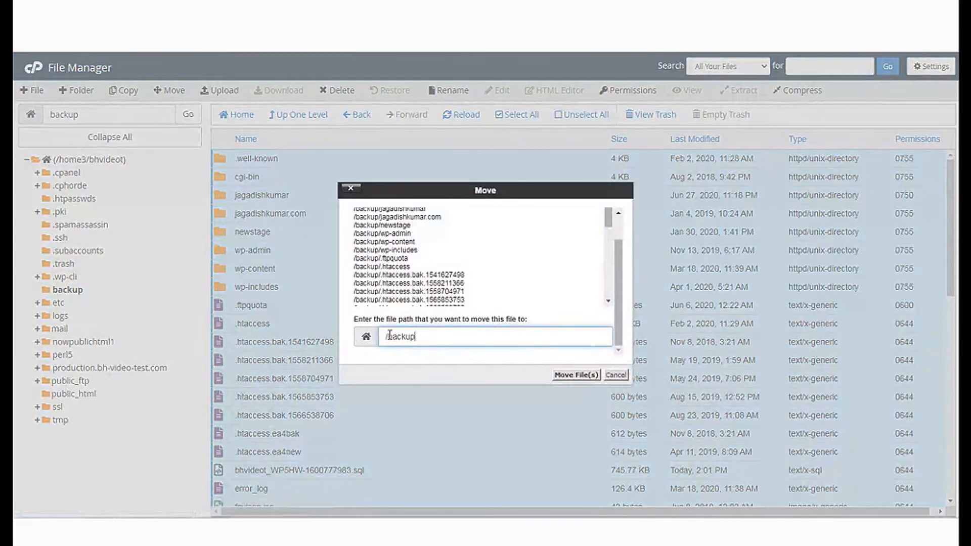
pyautogui.write('/public_')
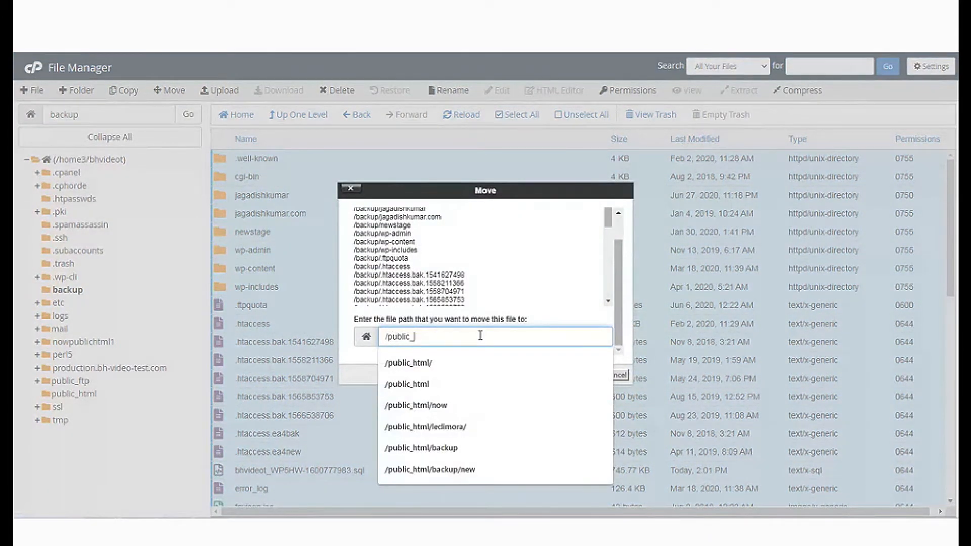
pyautogui.write('html')
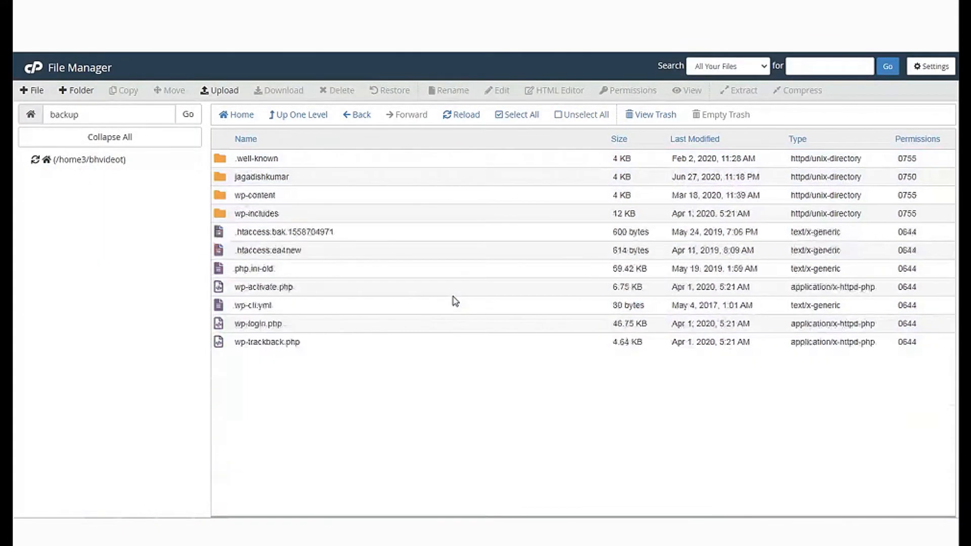
pyautogui.click(26, 159)
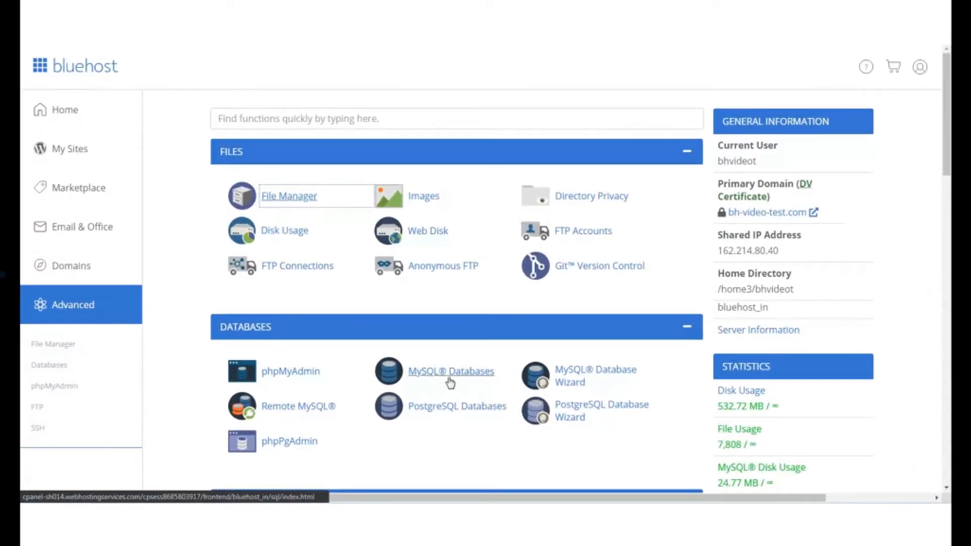
# On the MySQL Databases page, create the database bhvideot_migrationtest.
pyautogui.click(451, 371)
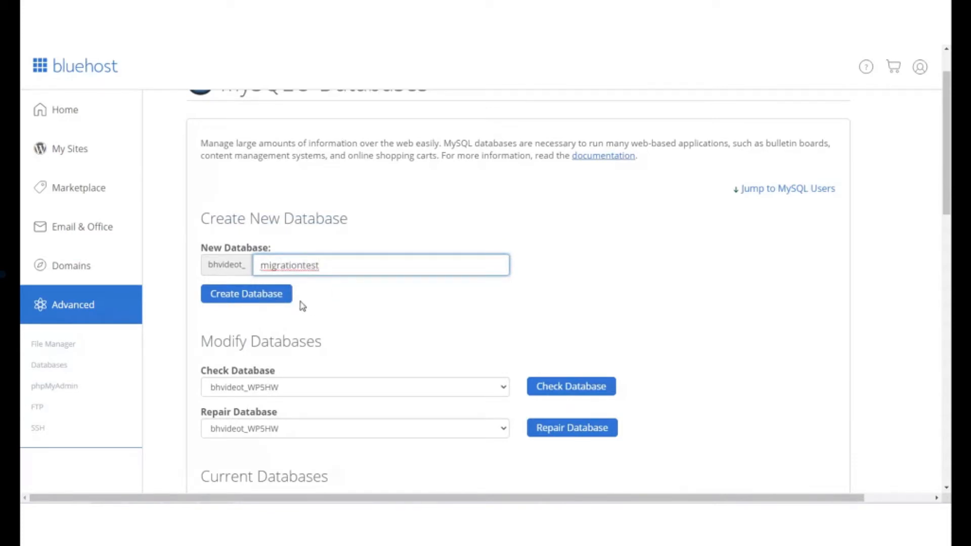
pyautogui.click(245, 293)
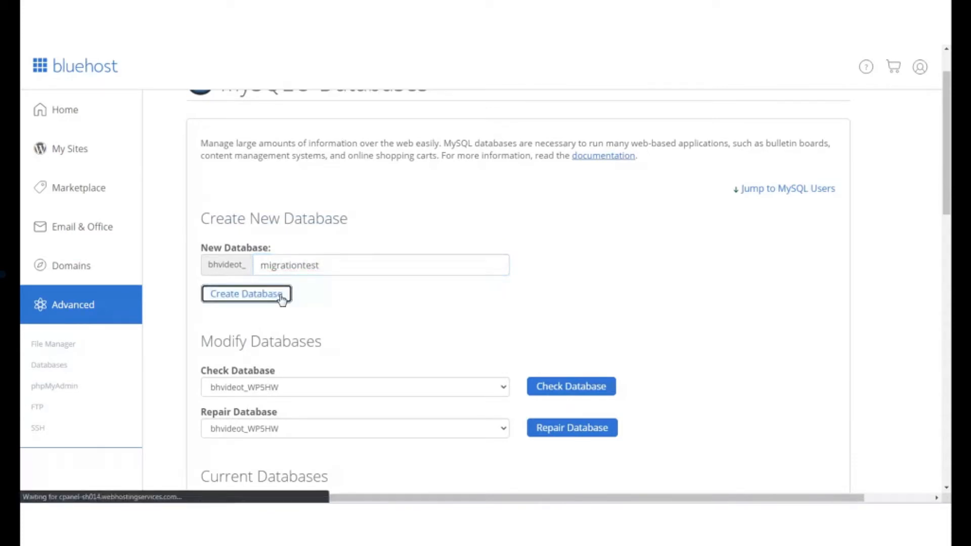
pyautogui.click(246, 293)
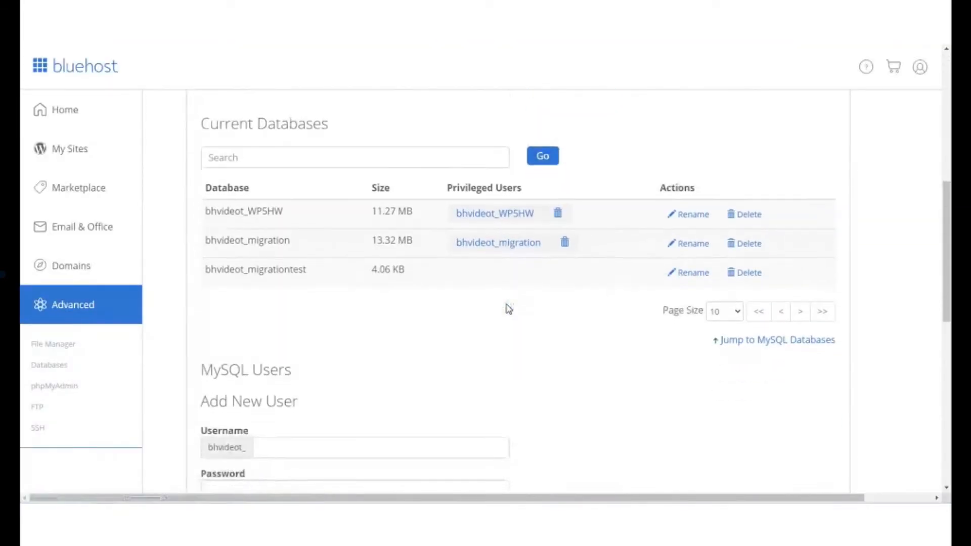
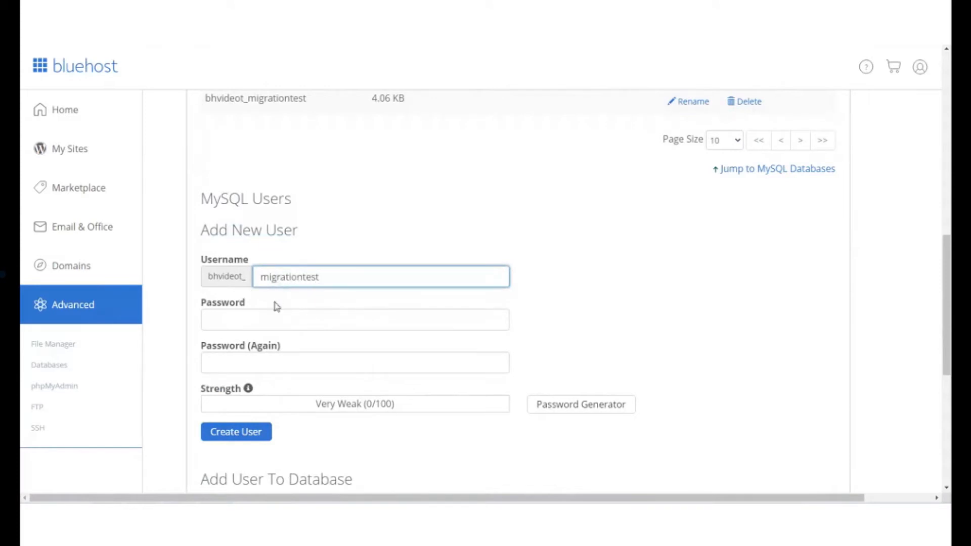
# Add MySQL user migrationtest, entering its password in both fields.
pyautogui.click(355, 362)
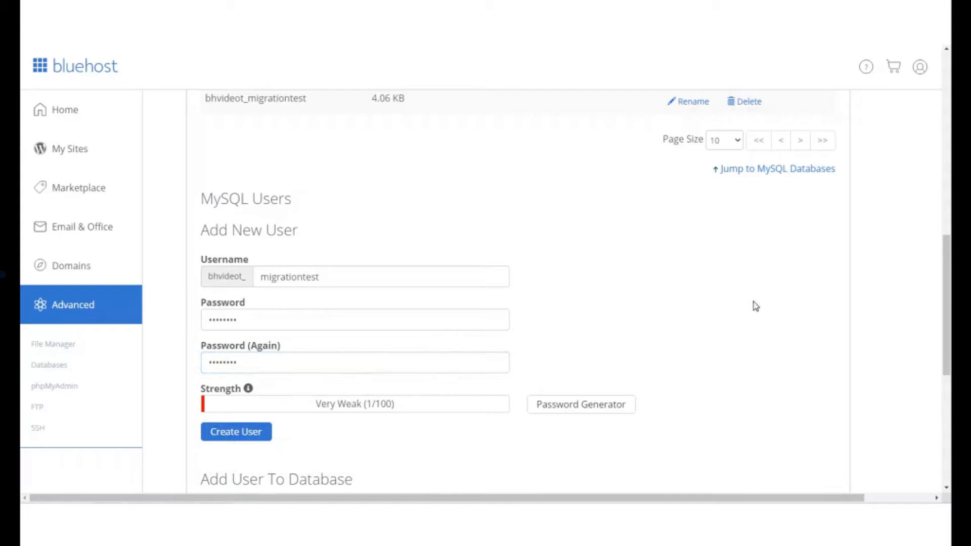
pyautogui.click(235, 431)
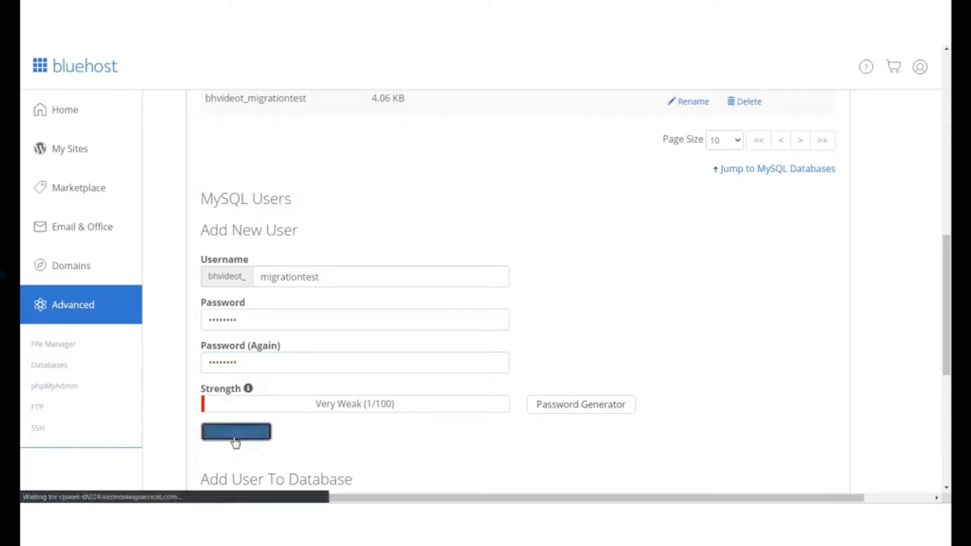
pyautogui.click(235, 431)
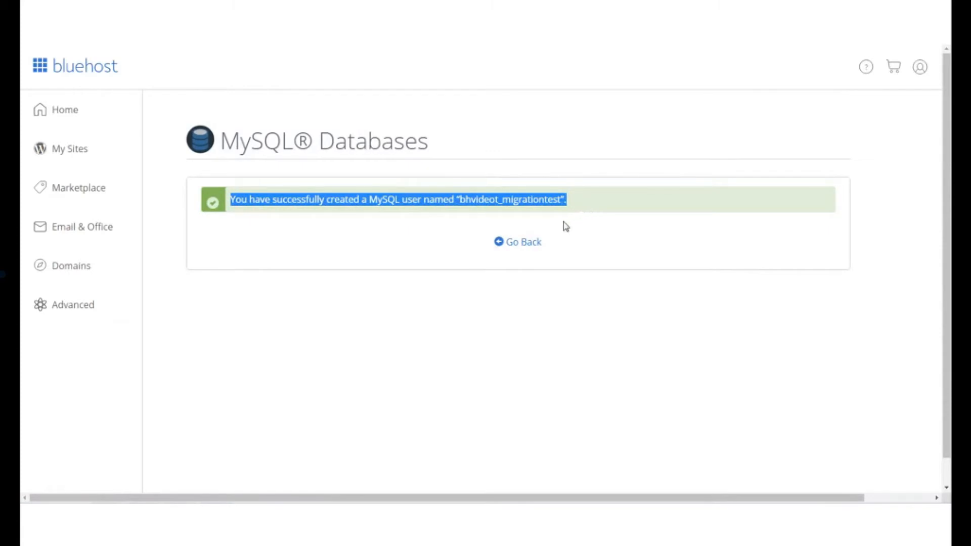
# Go back to MySQL Databases and scroll down to Add User To Database.
pyautogui.click(523, 241)
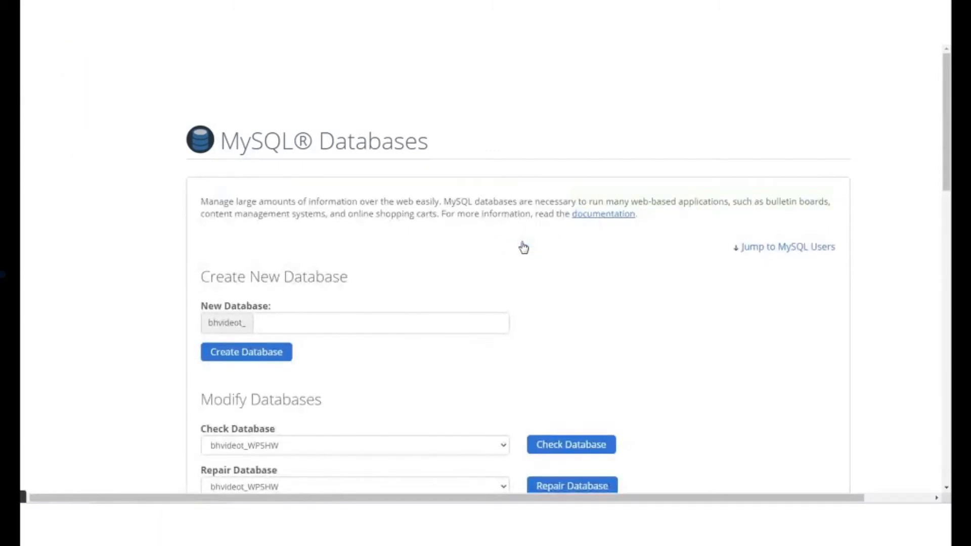
pyautogui.scroll(-3)
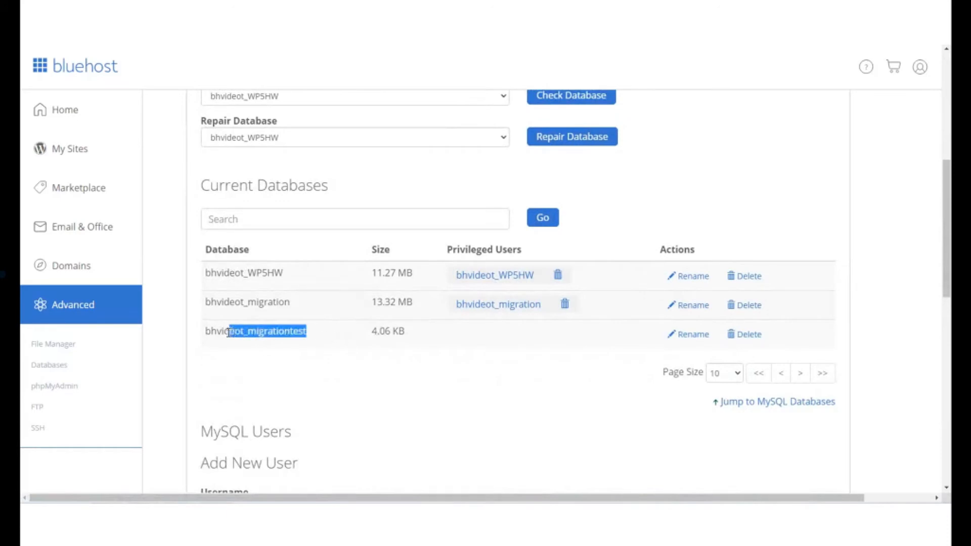
pyautogui.scroll(-3)
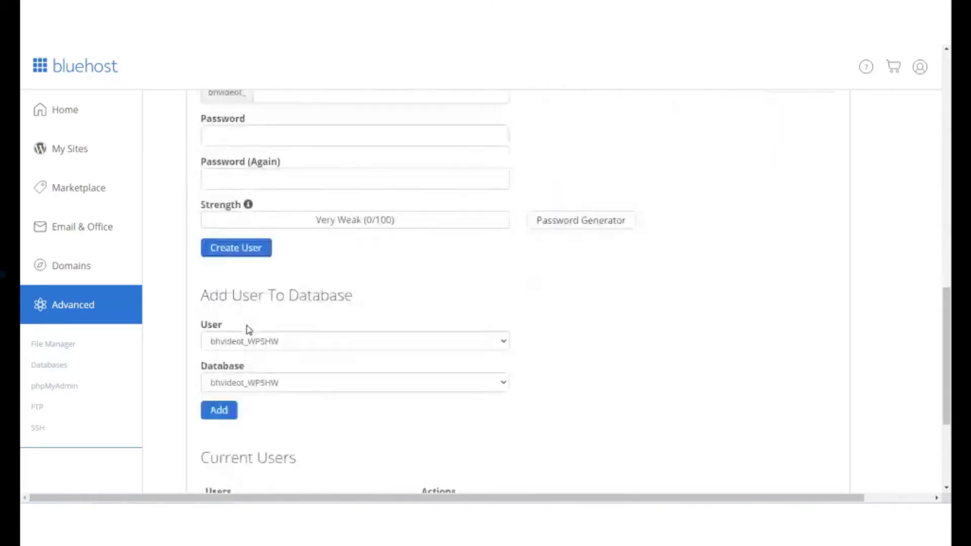
pyautogui.scroll(-3)
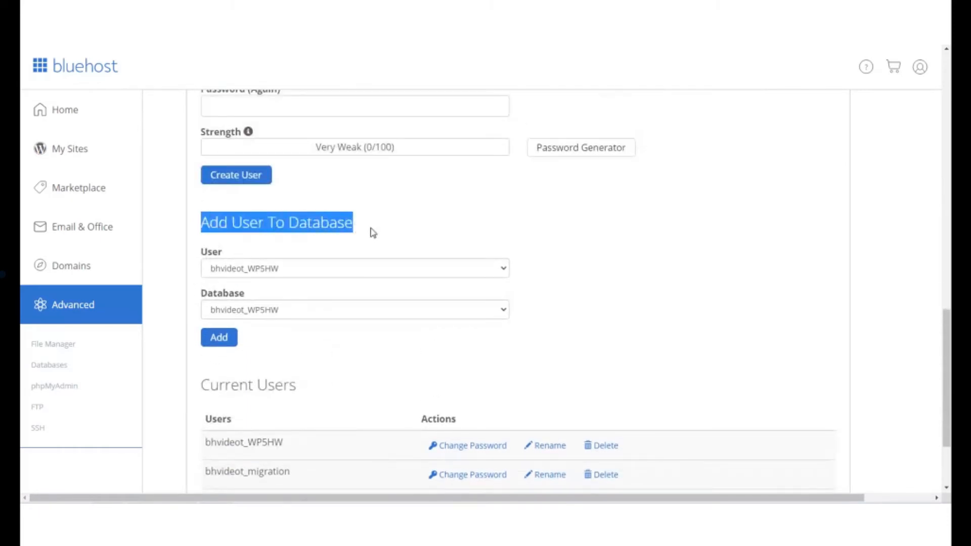
# Pick bhvideot_migrationtest as both the user and the database, then Add.
pyautogui.click(354, 268)
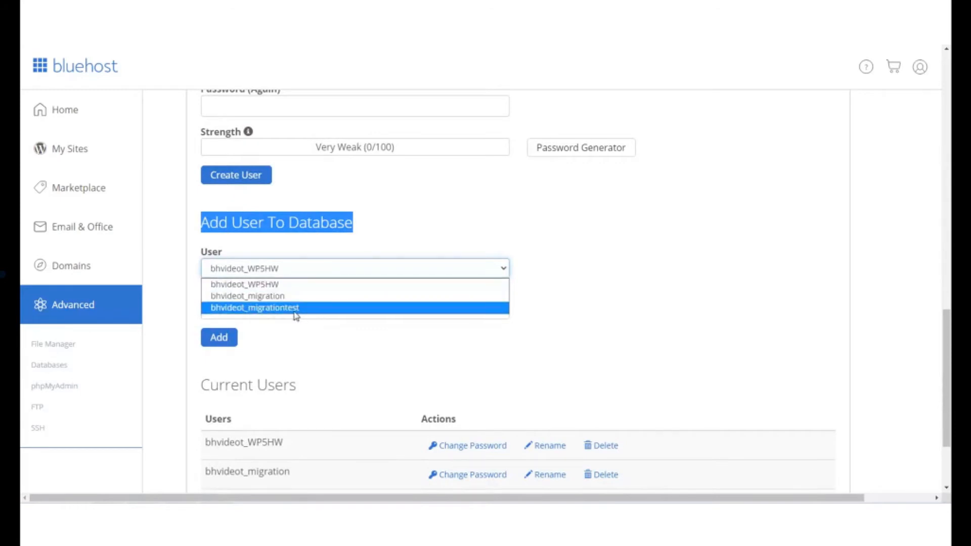
pyautogui.click(254, 308)
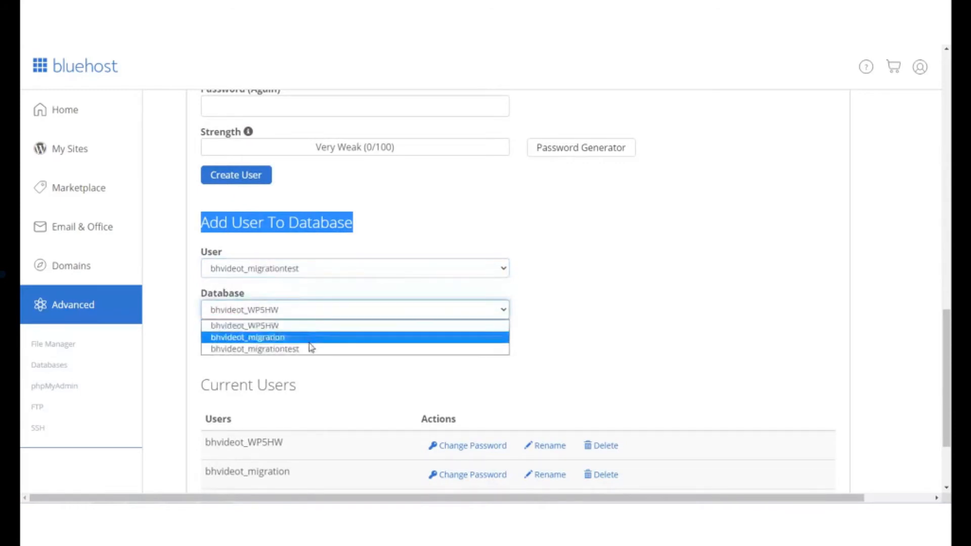
pyautogui.click(255, 348)
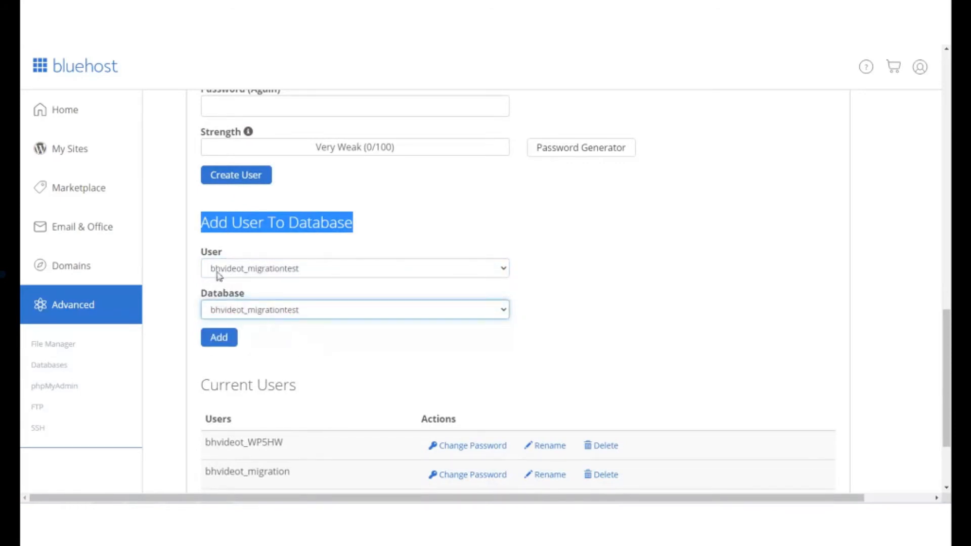
pyautogui.click(218, 337)
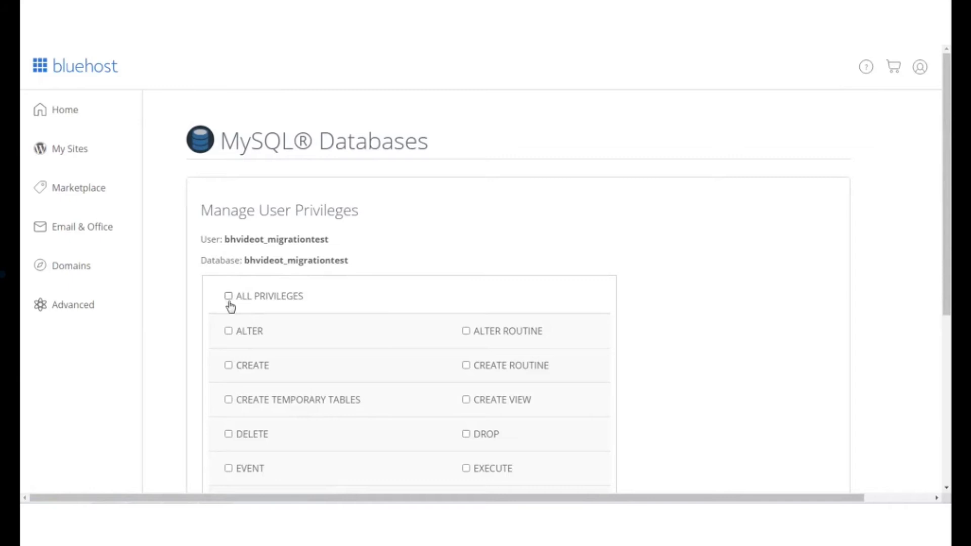
# Grant the migrationtest user all privileges and go back to the tools page.
pyautogui.click(229, 295)
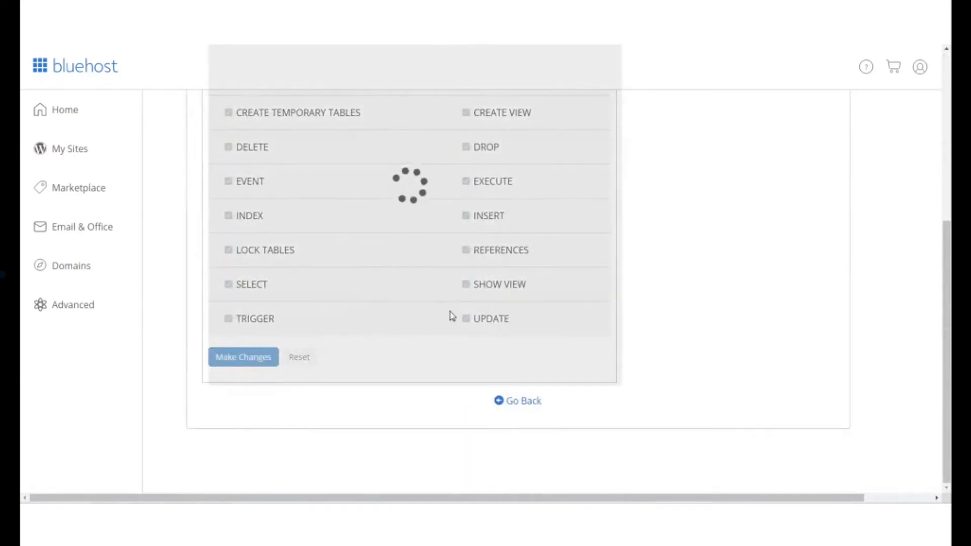
pyautogui.click(242, 357)
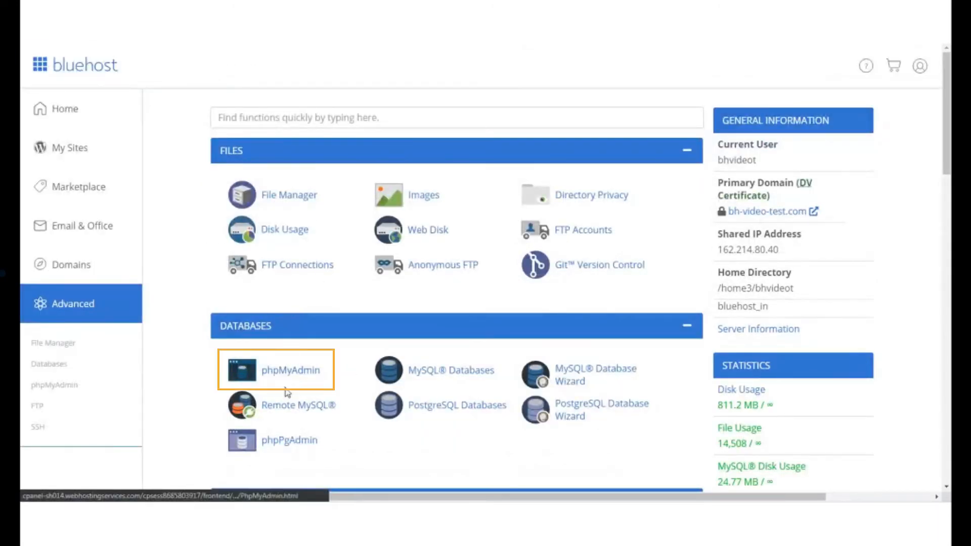
# Open phpMyAdmin's Import page for bhvideot_migrationtest and browse for a file to upload.
pyautogui.click(287, 370)
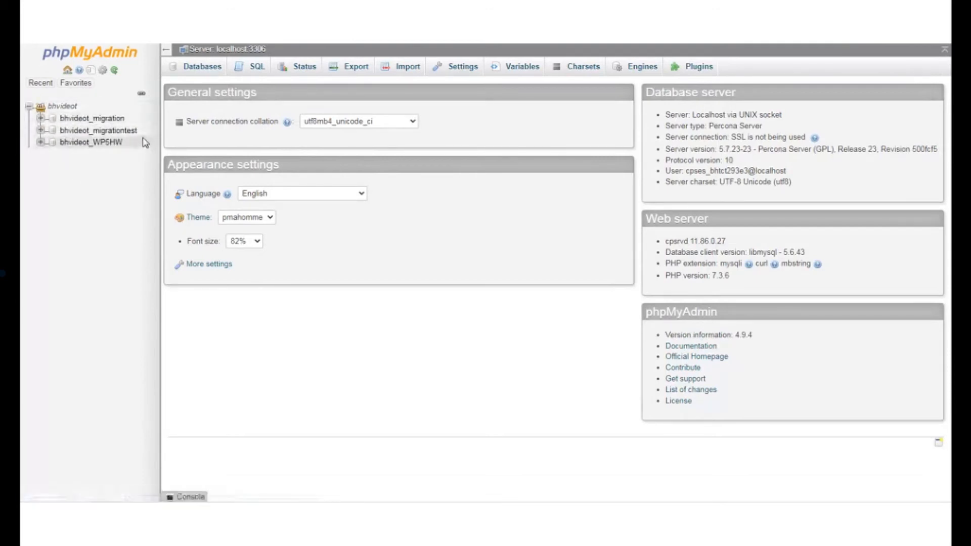
pyautogui.click(87, 131)
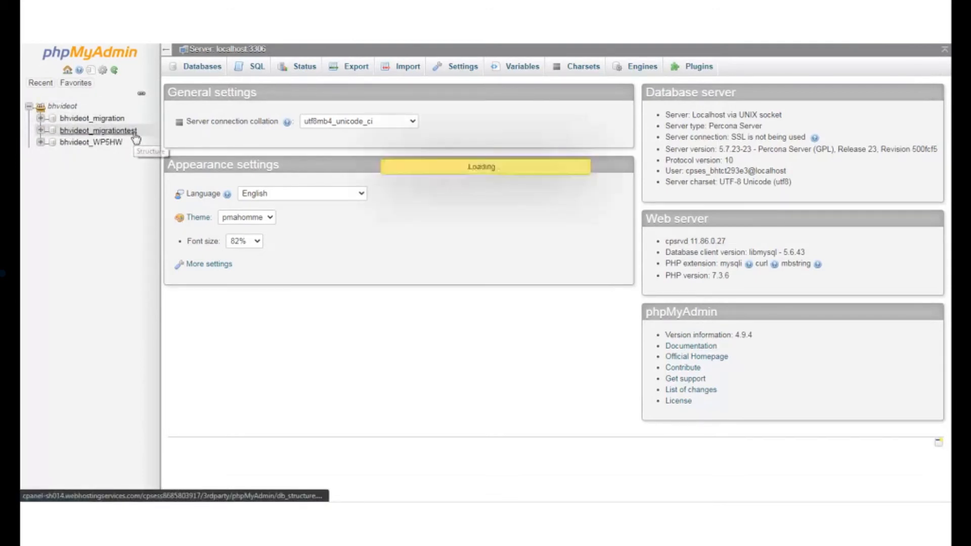
pyautogui.click(98, 130)
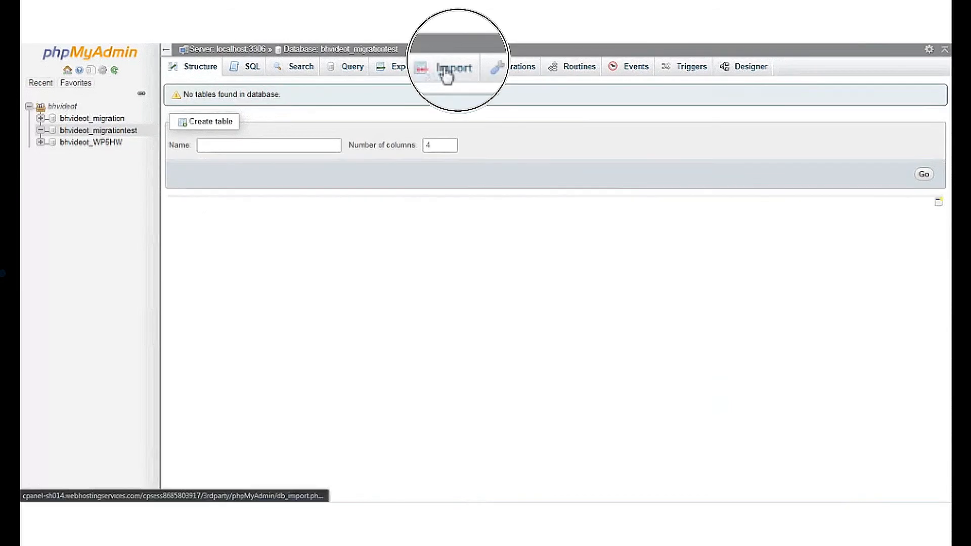
pyautogui.click(454, 66)
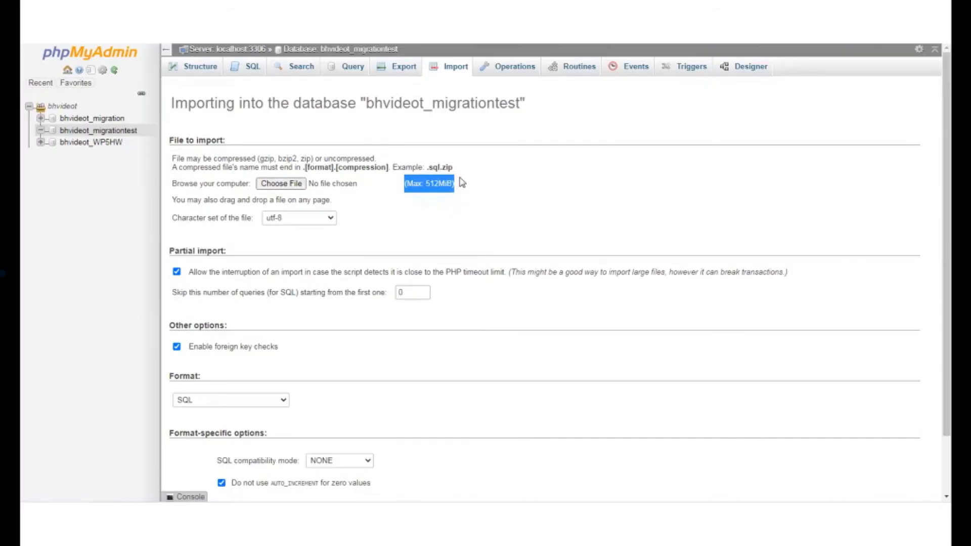
pyautogui.click(280, 184)
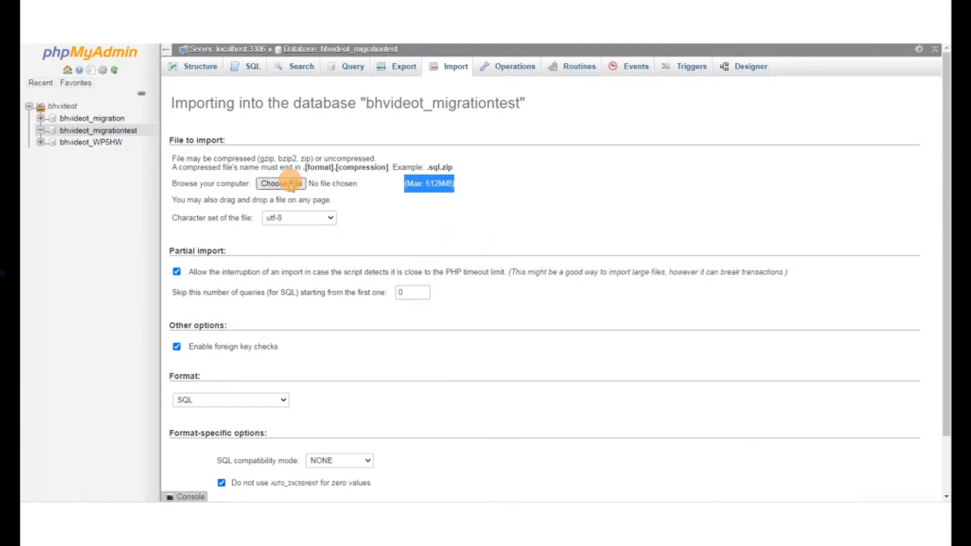
pyautogui.click(280, 184)
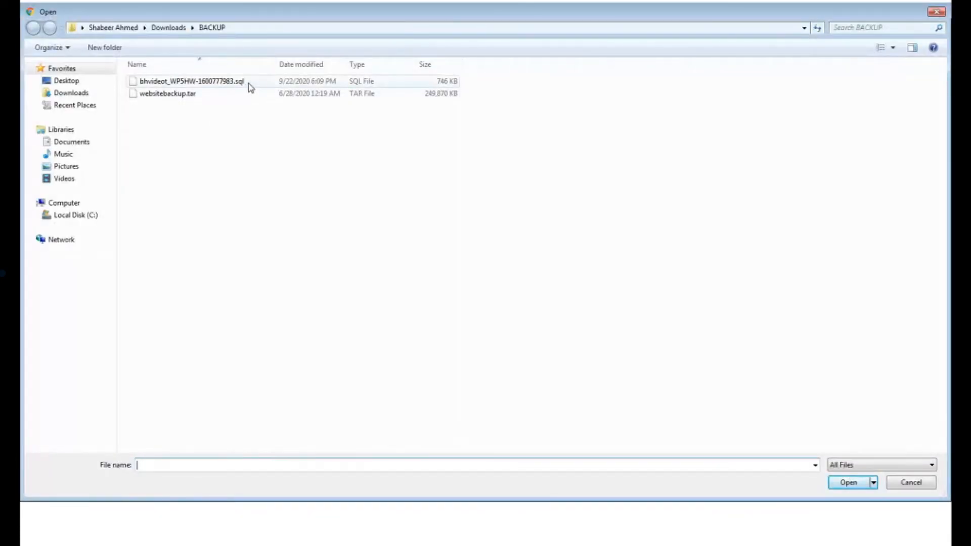
# Pick bhvideot_WP5HW-1600777983.sql as the import file and confirm it.
pyautogui.click(189, 81)
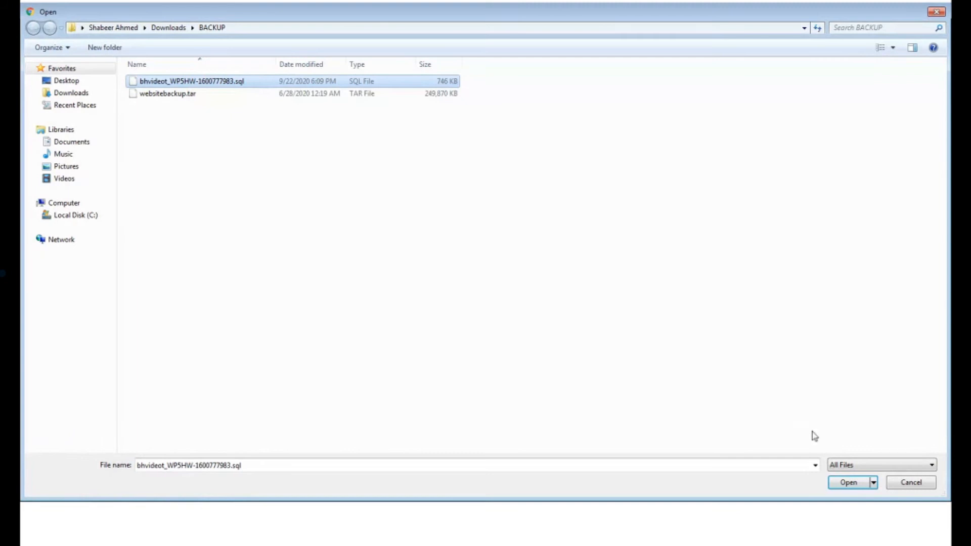
pyautogui.click(849, 483)
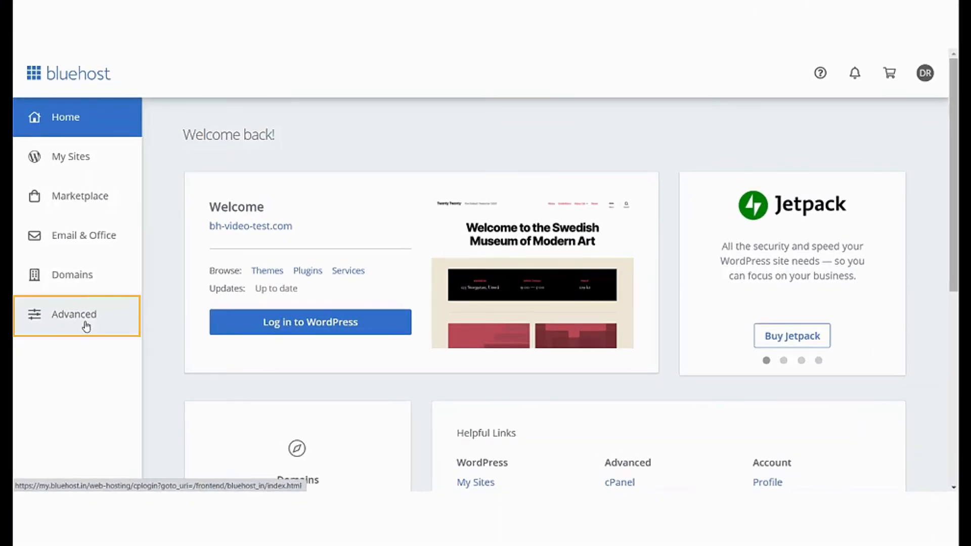
# Open File Manager's public_html folder and bring up actions for wp-config.php.
pyautogui.click(73, 314)
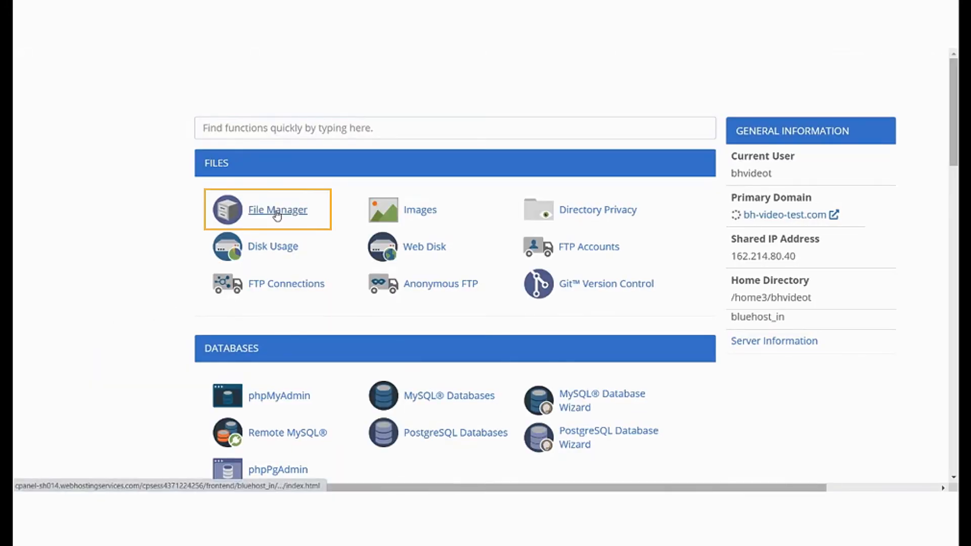
pyautogui.click(277, 209)
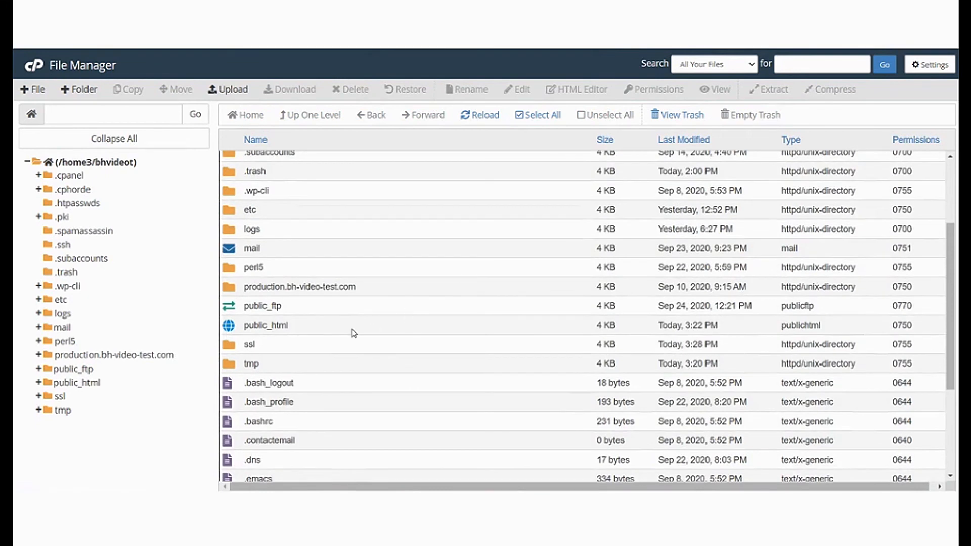
pyautogui.doubleClick(266, 325)
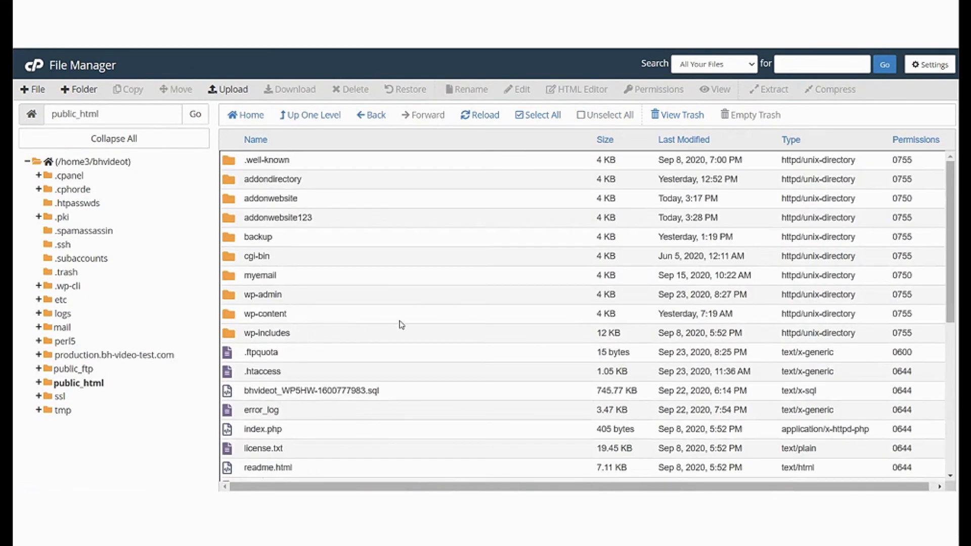
pyautogui.scroll(-3)
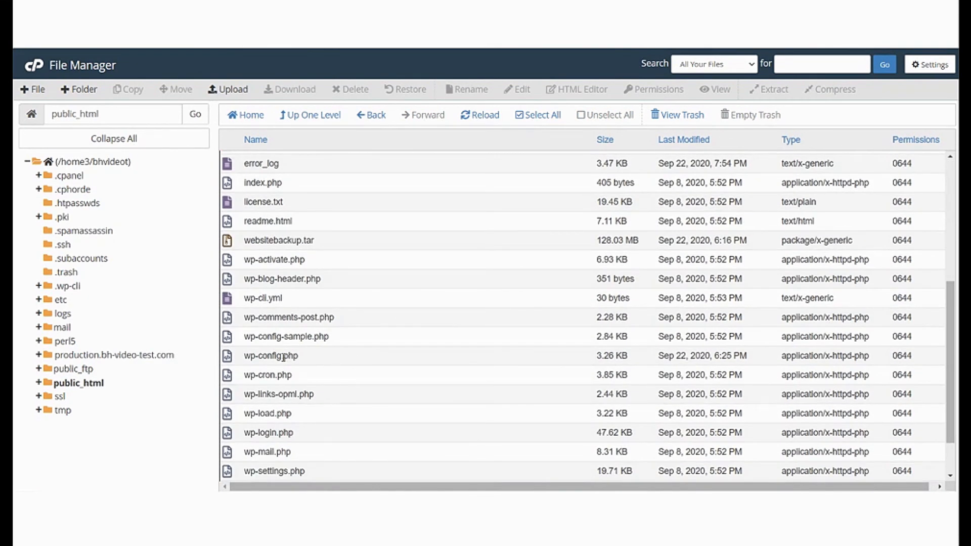
pyautogui.rightClick(270, 355)
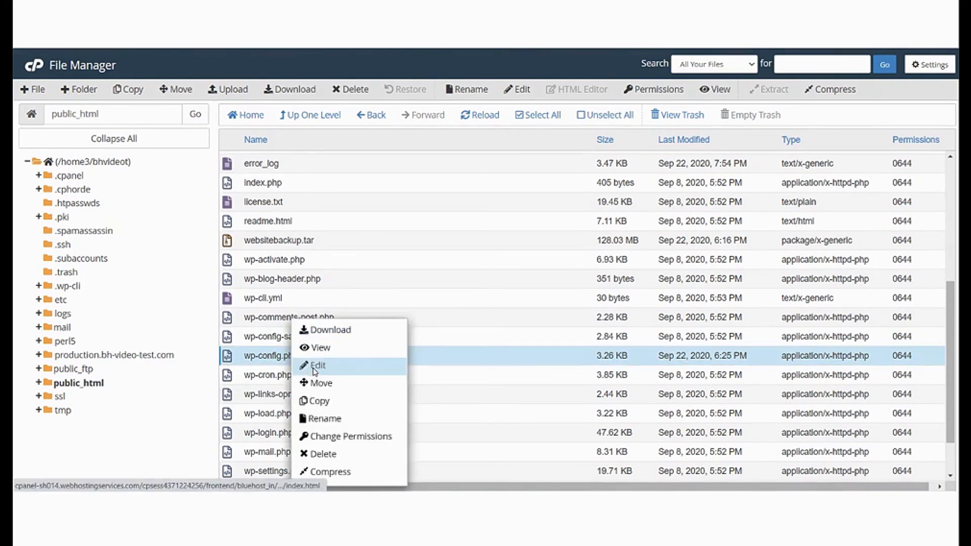
# Open wp-config.php in the code editor to show its MySQL name, user and password.
pyautogui.click(317, 364)
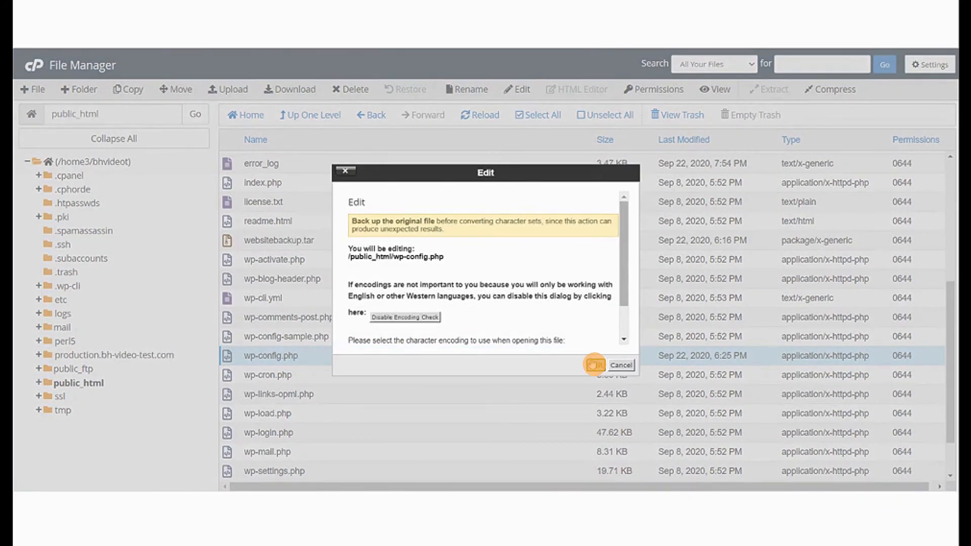
pyautogui.click(594, 364)
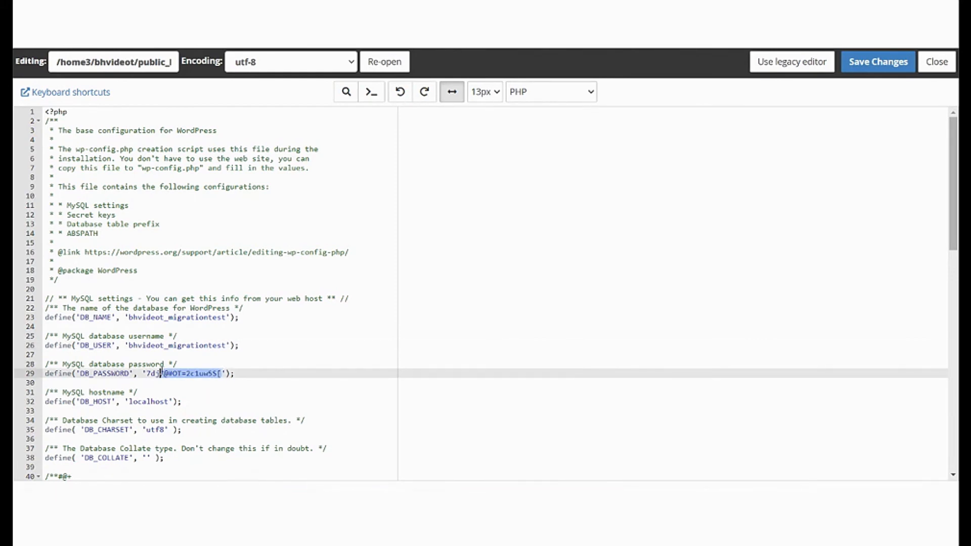
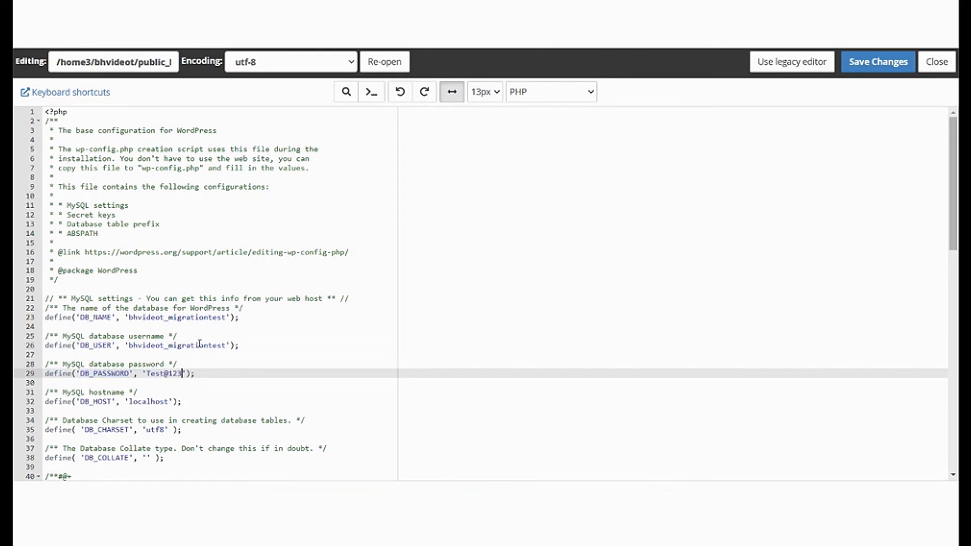
pyautogui.scroll(-3)
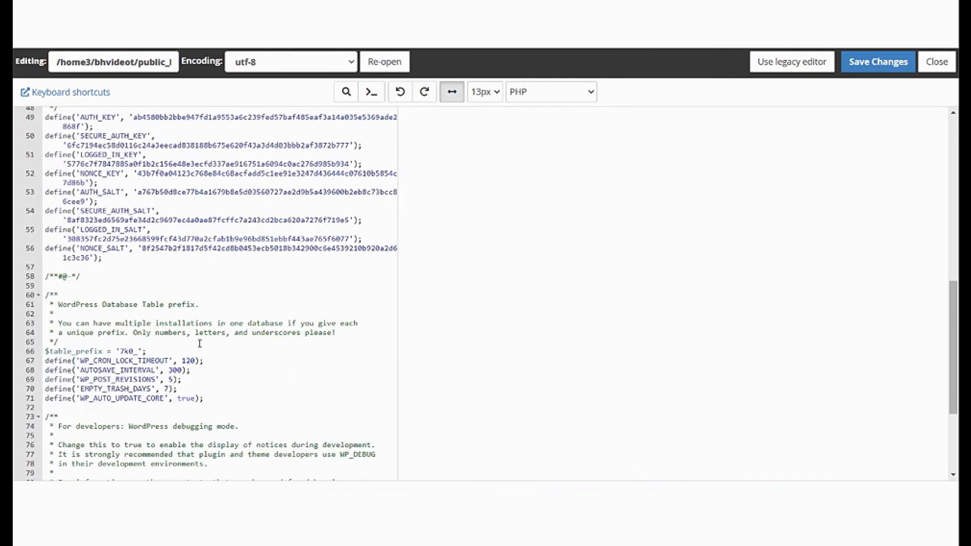
pyautogui.click(133, 351)
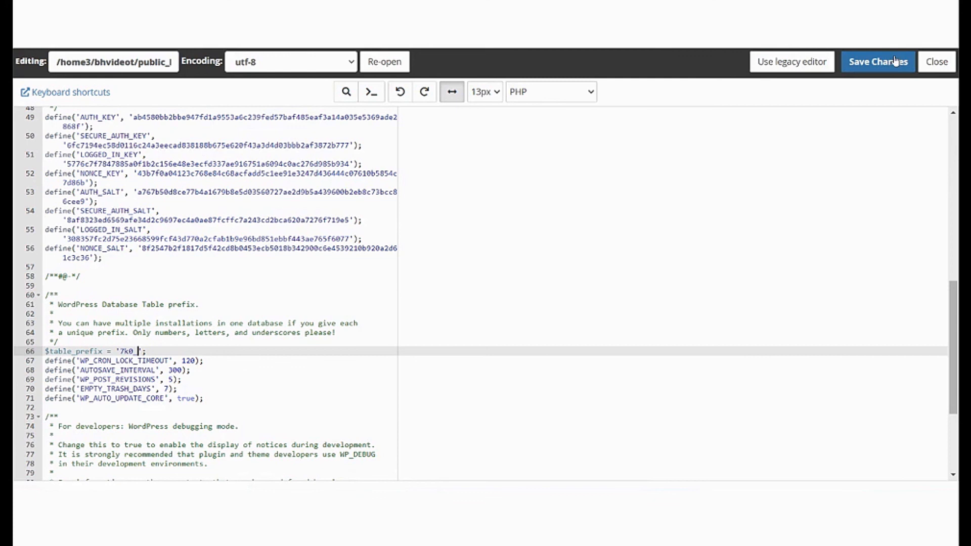
pyautogui.click(877, 61)
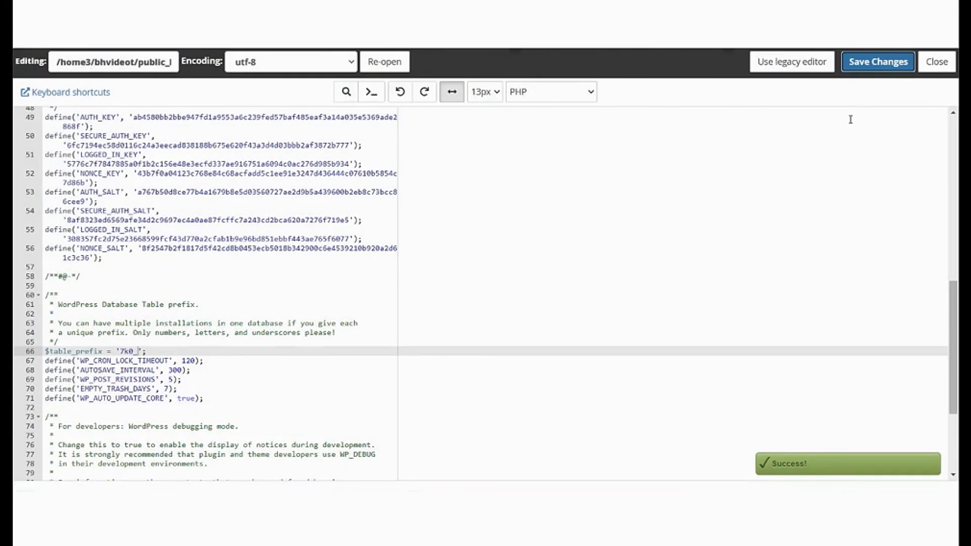